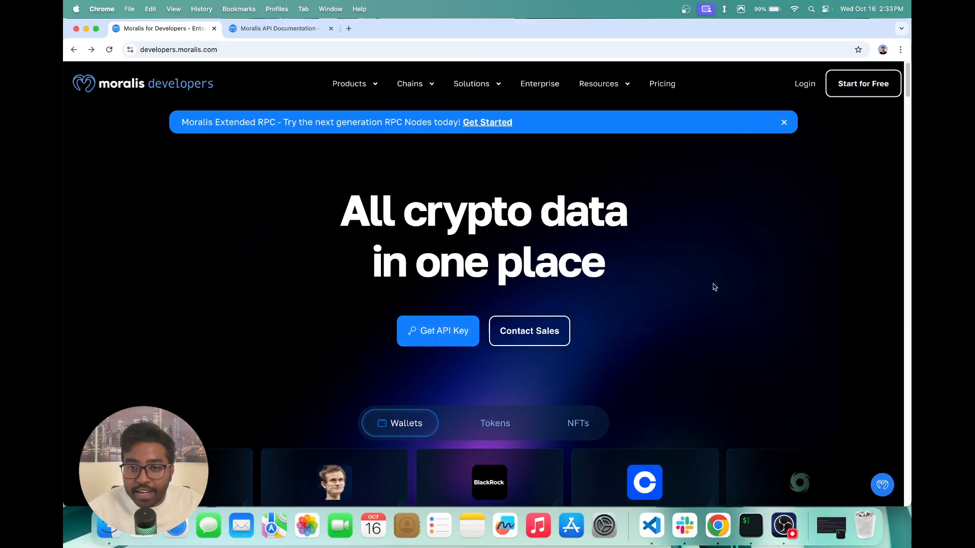
Scroll the Moralis docs home to Explore by Chain and sign in to the developer account.
scroll("down", 3)
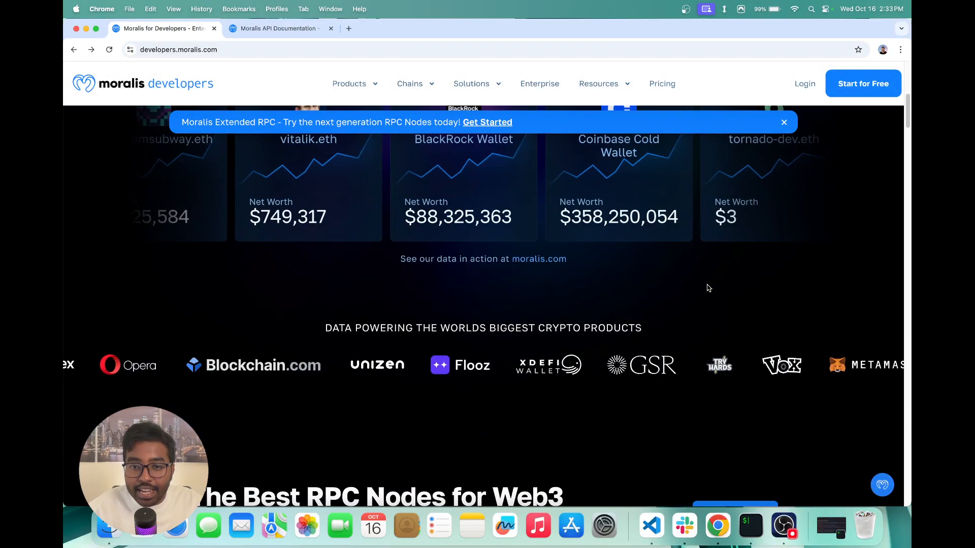
scroll("down", 3)
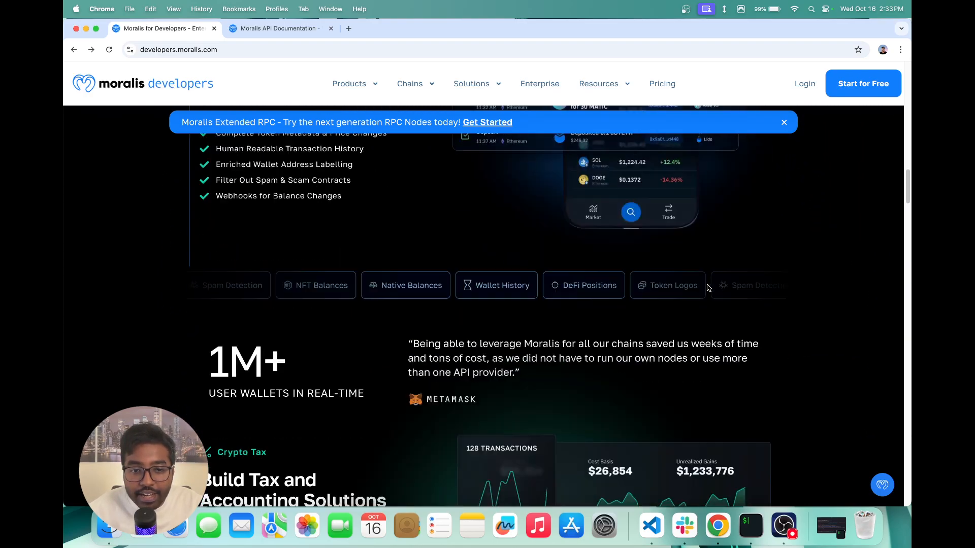
scroll("down", 3)
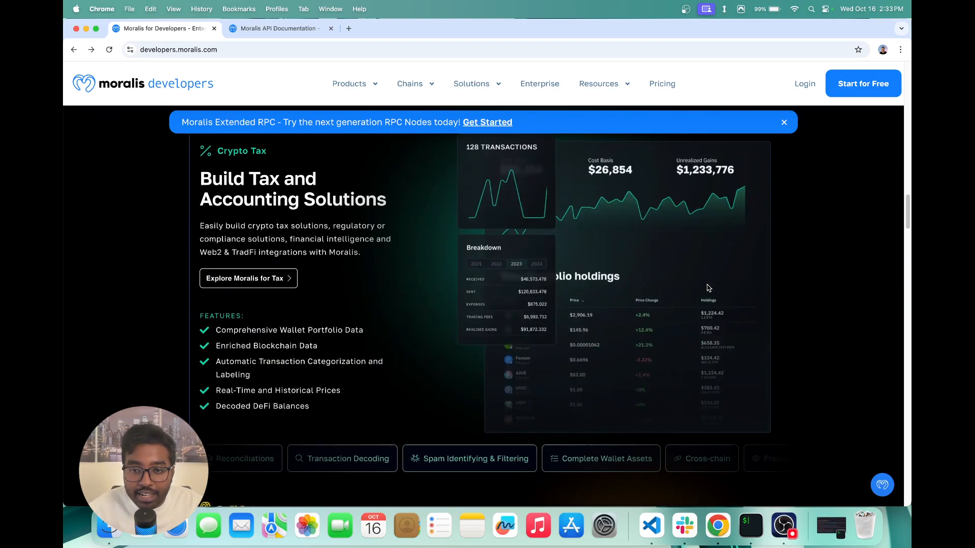
scroll("down", 3)
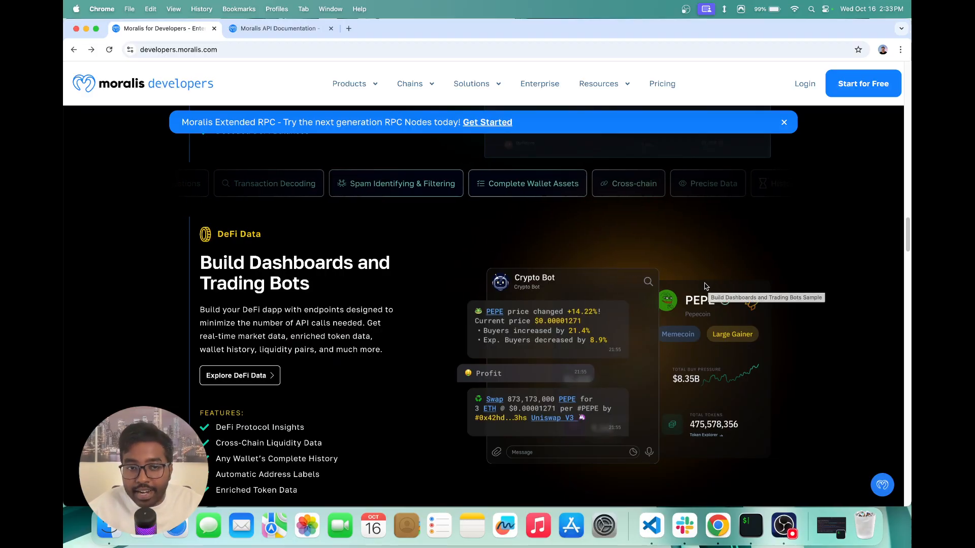
scroll("down", 3)
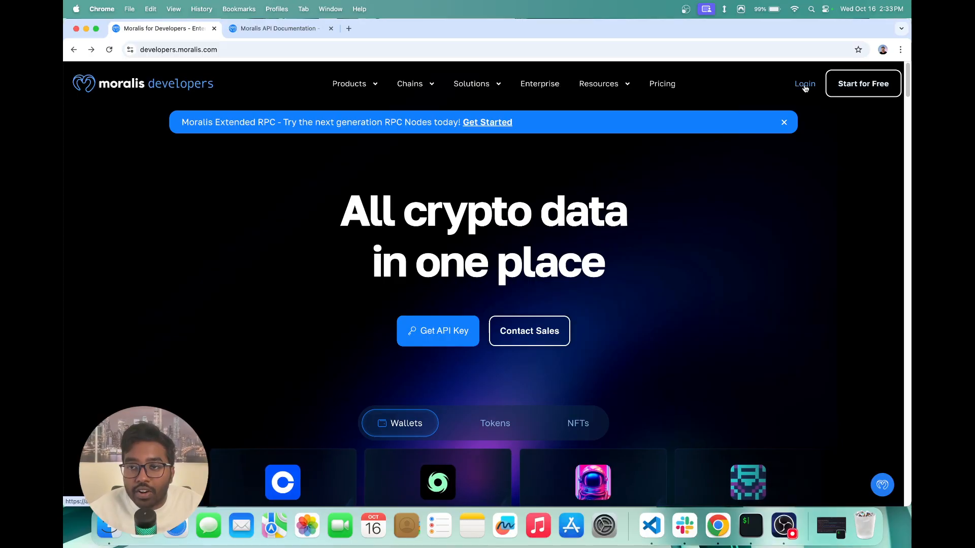
left_click(804, 83)
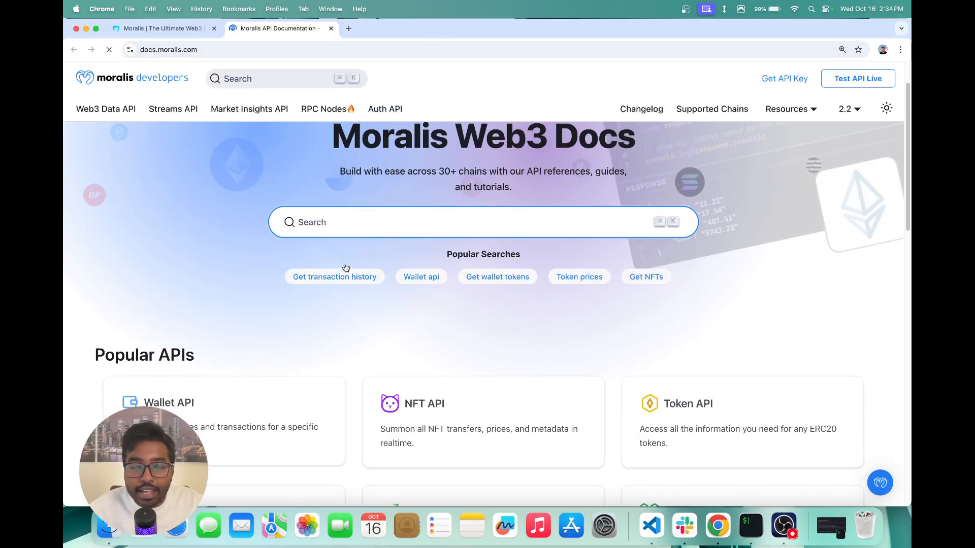
scroll("down", 3)
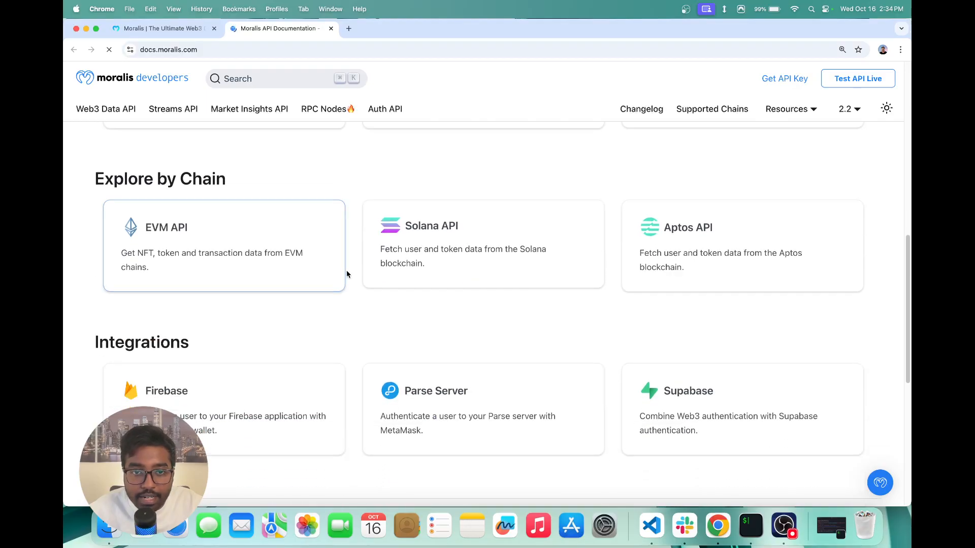
mouse_move(493, 271)
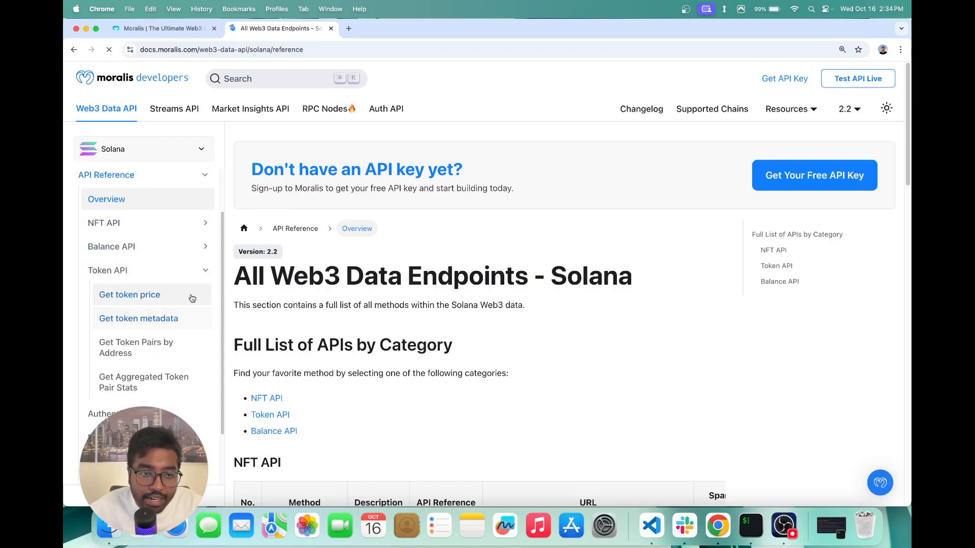
Open the Solana Get Token Pairs by Address reference, zoom in, and select 'pairs' in the path.
left_click(136, 347)
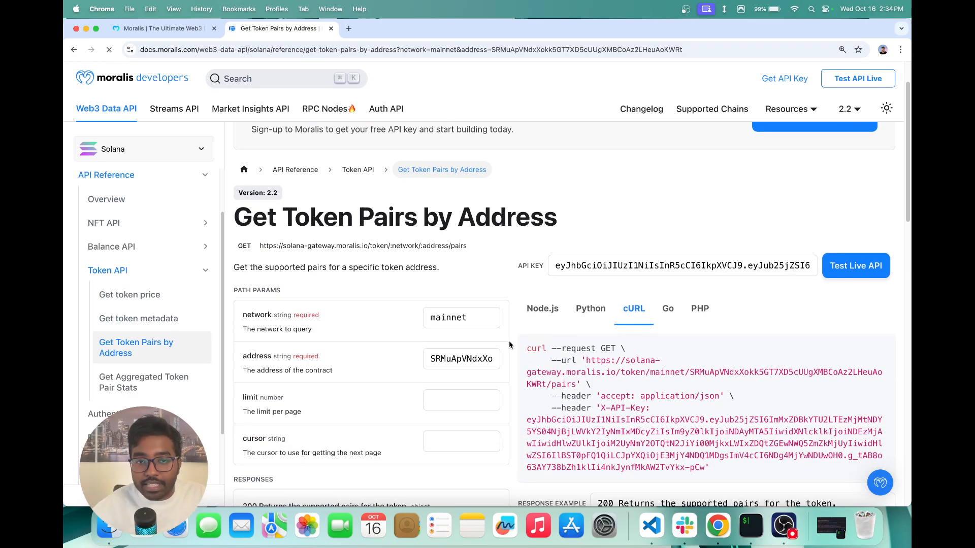
key("cmd+plus")
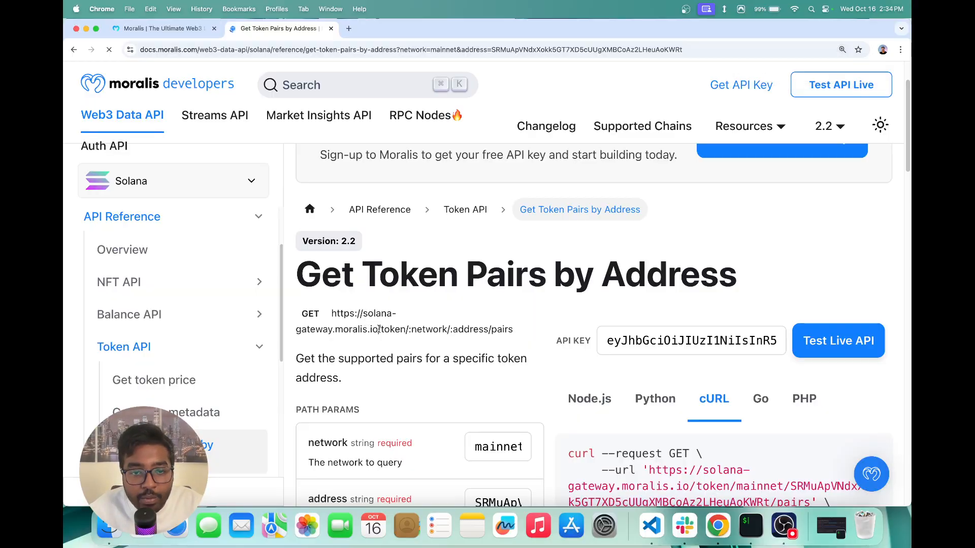
double_click(391, 329)
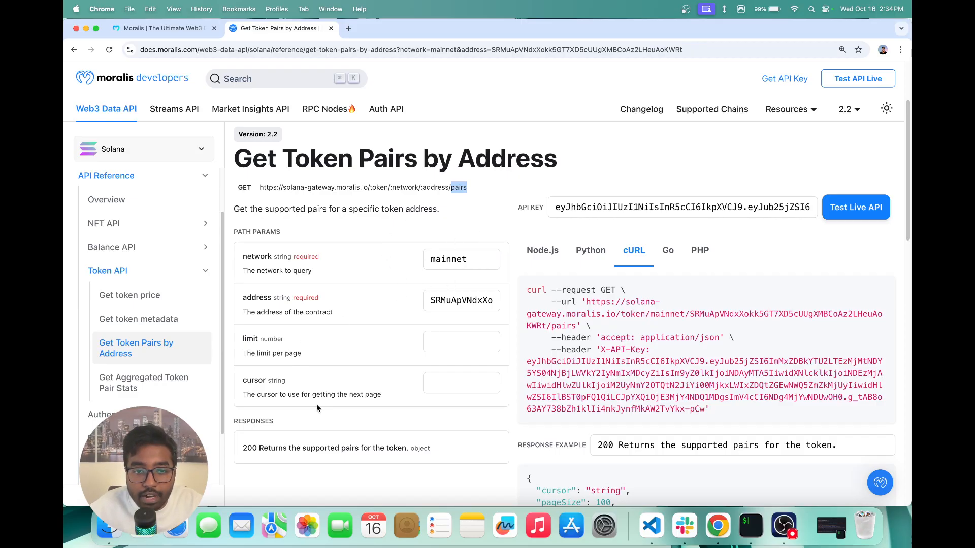
mouse_move(320, 373)
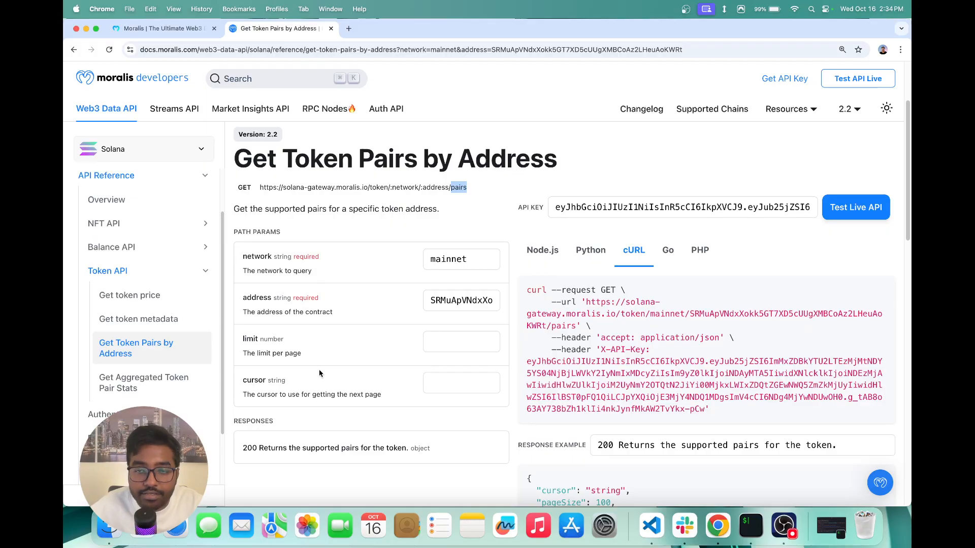
mouse_move(281, 356)
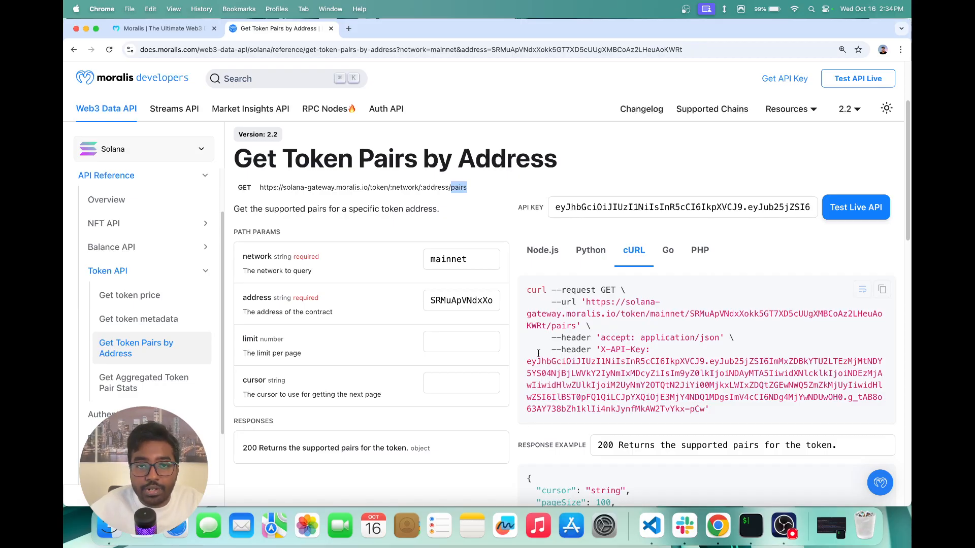
left_click(461, 341)
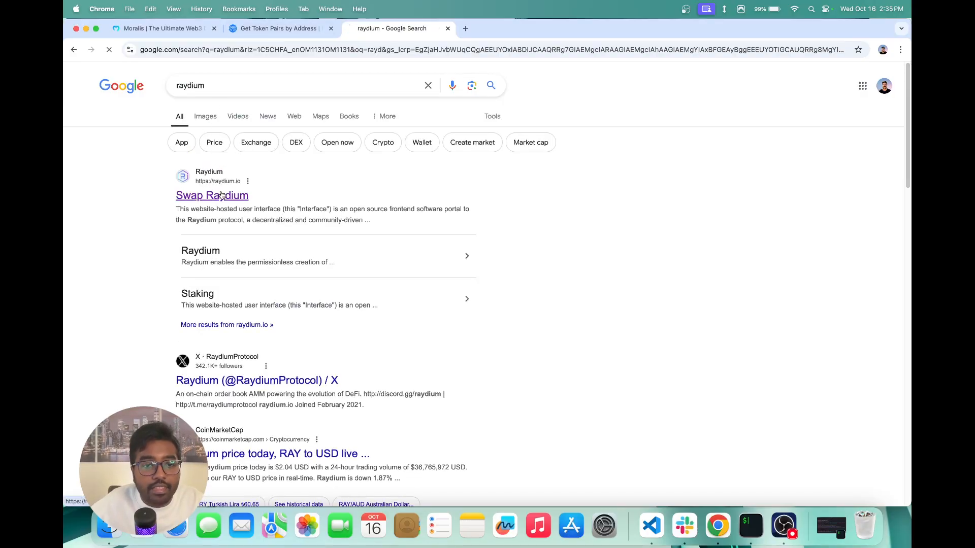
Open Raydium's swap site from the Google results and go to its liquidity pools.
left_click(211, 195)
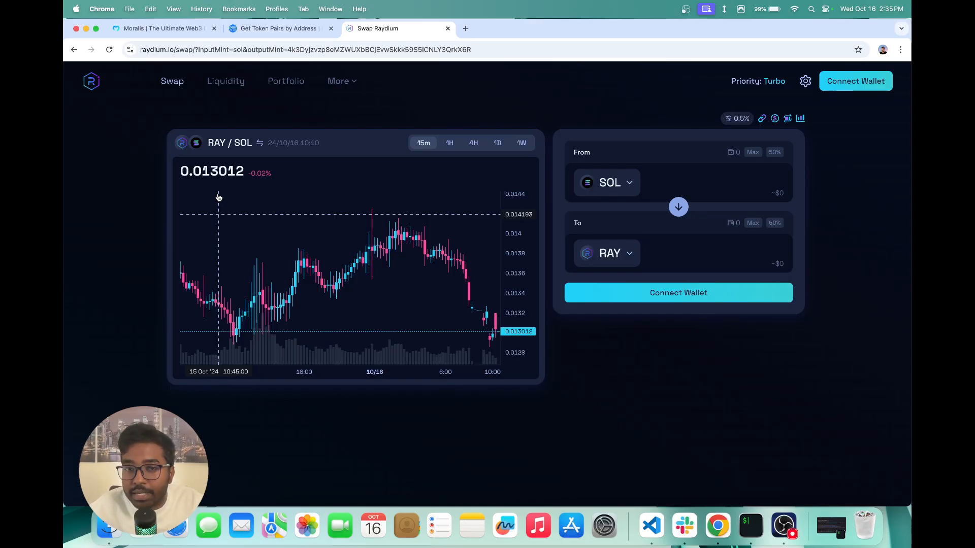
mouse_move(609, 171)
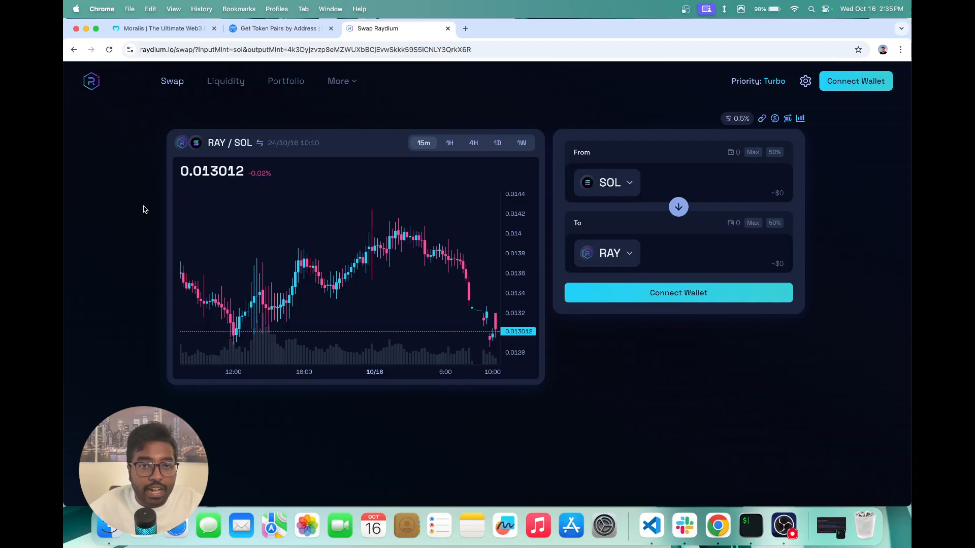
mouse_move(218, 131)
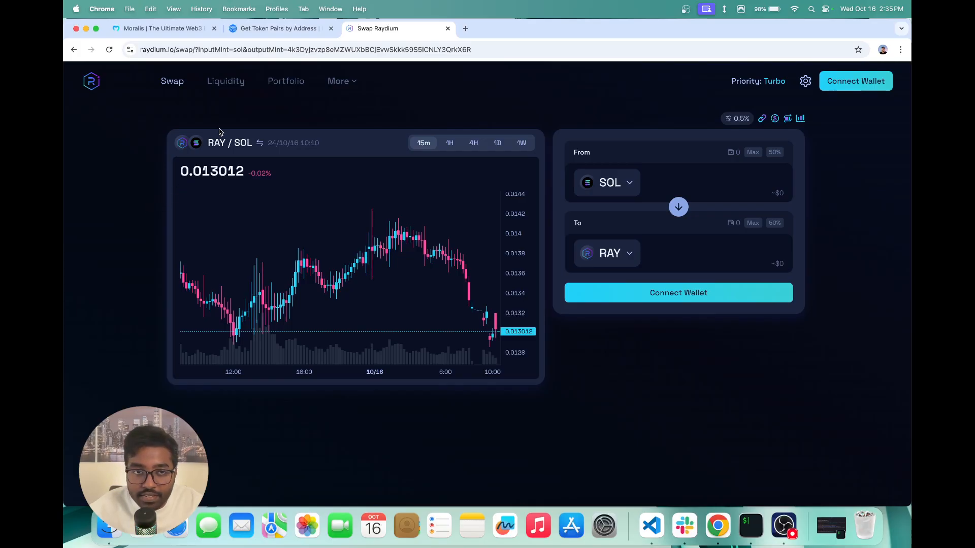
left_click(225, 81)
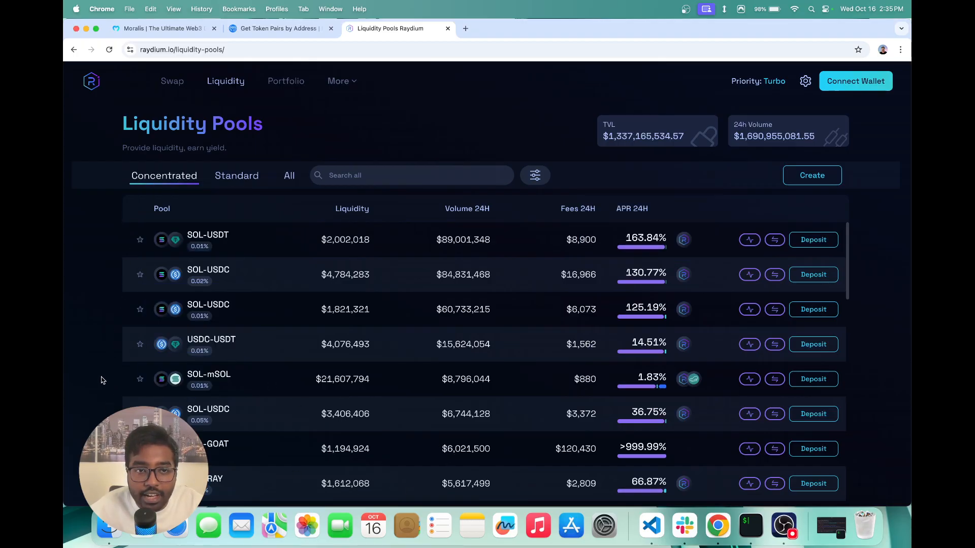
Scroll the Raydium pools list and copy the SOL-USDT pool's USDT token address.
scroll("down", 3)
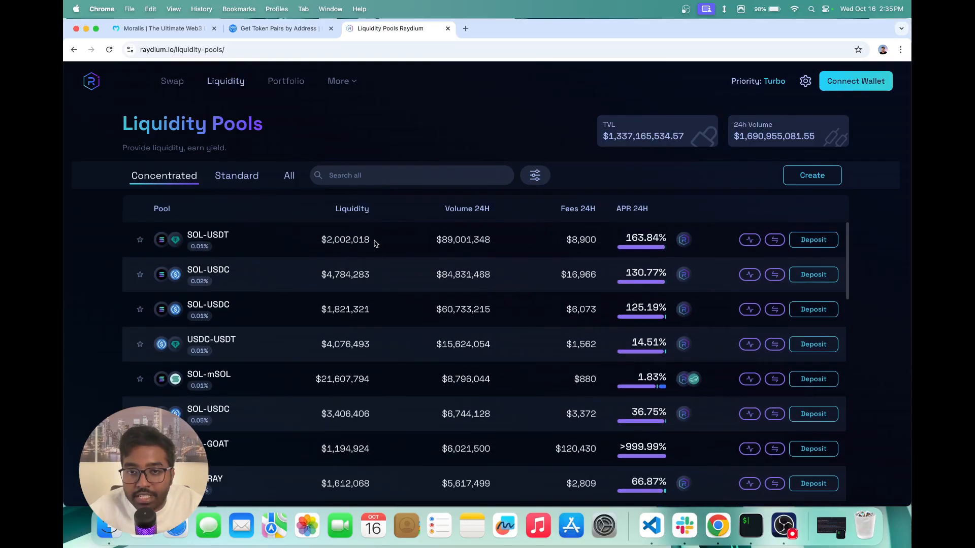
mouse_move(477, 242)
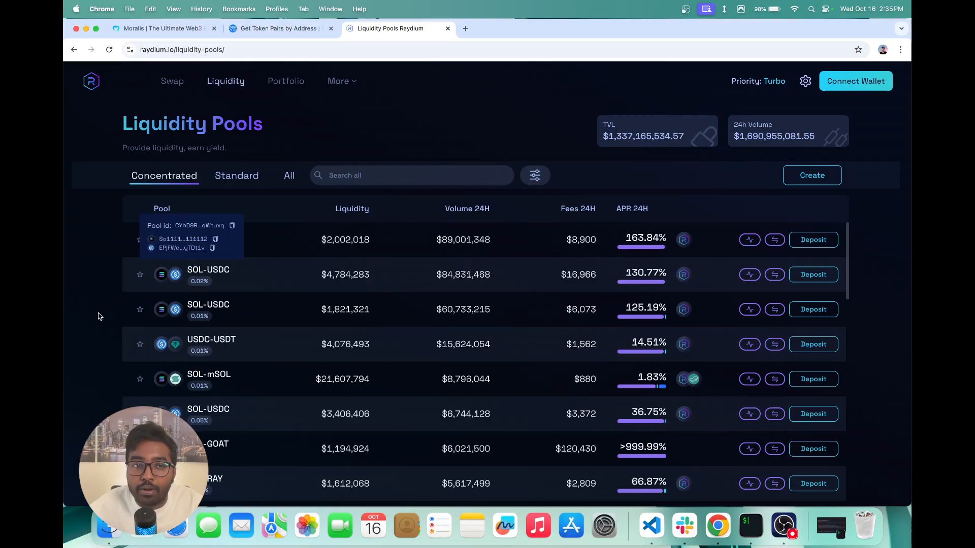
mouse_move(316, 392)
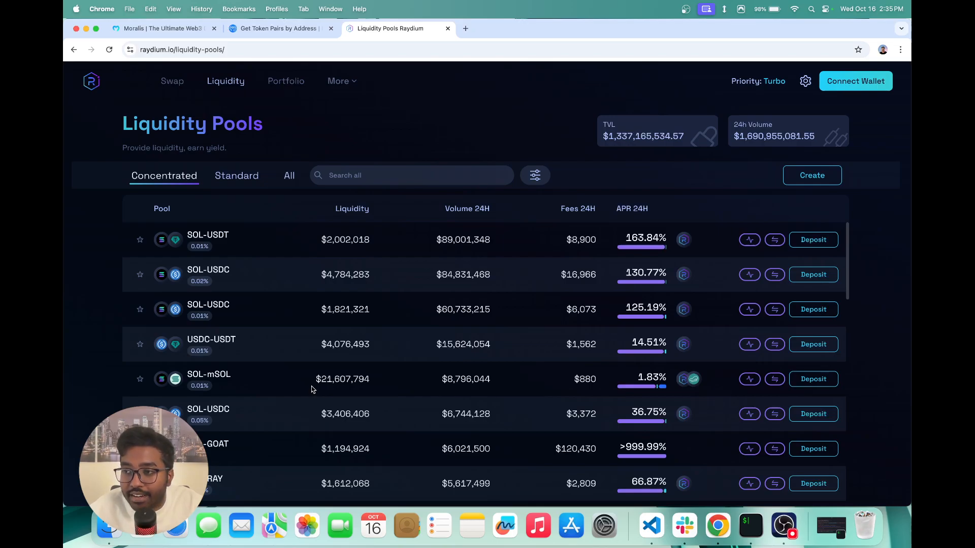
mouse_move(208, 235)
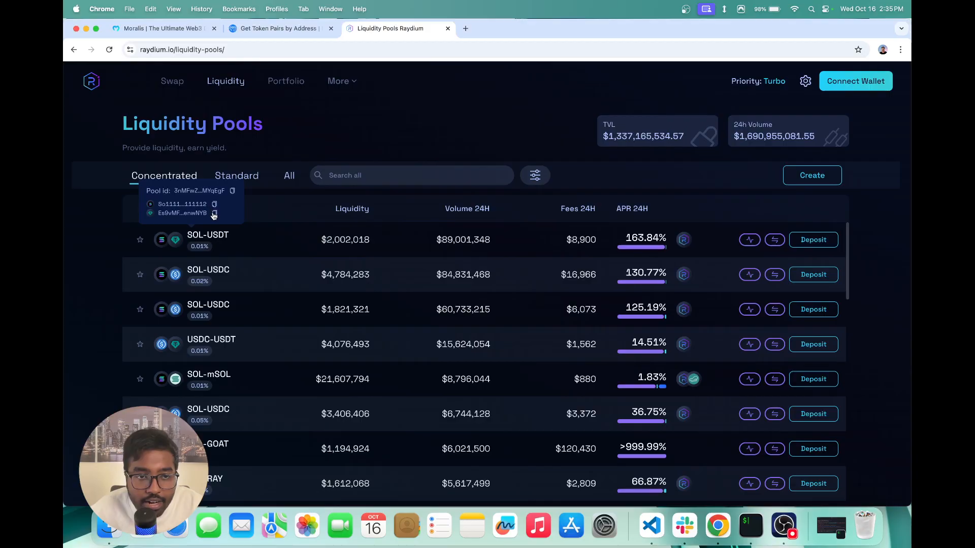
left_click(214, 213)
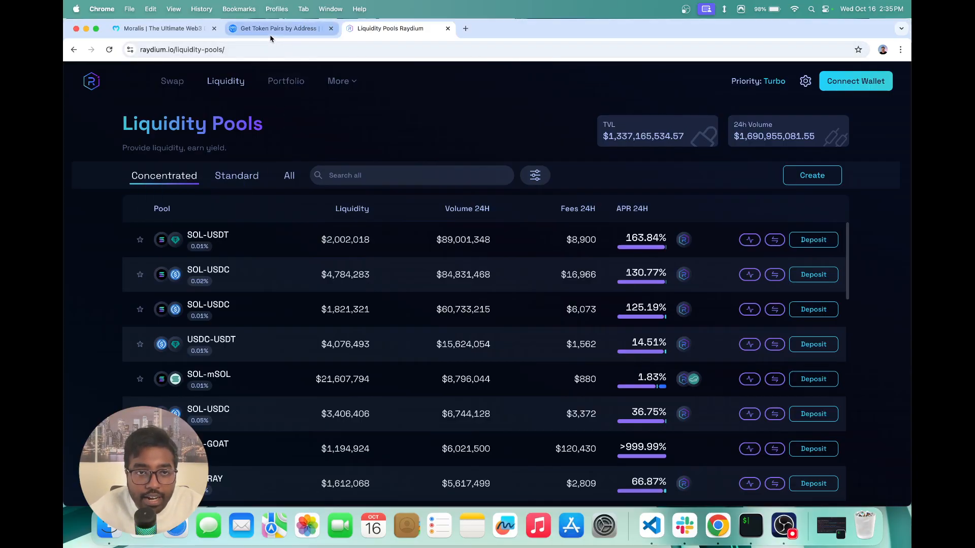
Set the docs address field to Es9vMFrzaCERmJfrF4H2FYD4KCoNkY11McCe8BenwNYB and copy the Moralis API key.
left_click(278, 28)
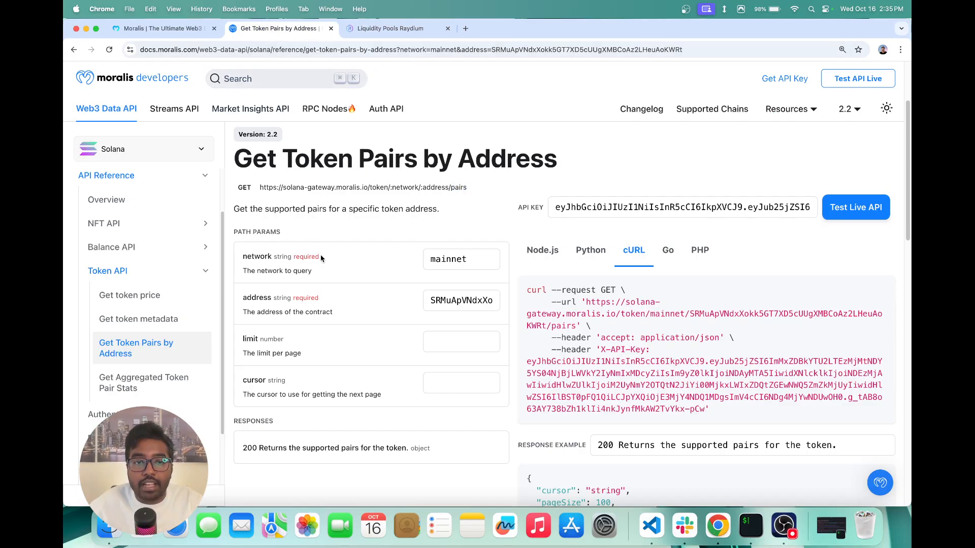
left_click(462, 300)
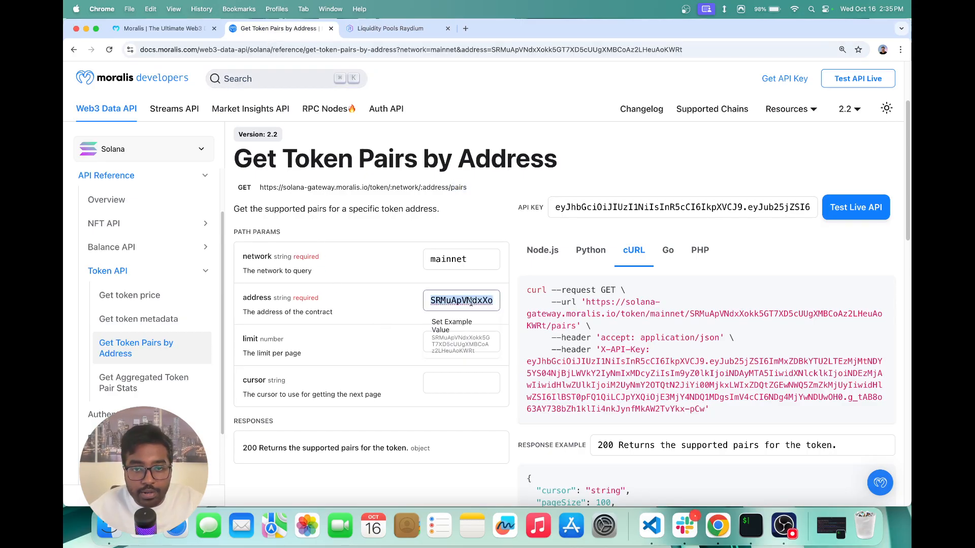
type("Es9vMFrzaCERmJfrF4H2FYD4KCoNkY11McCe8BenwNYB")
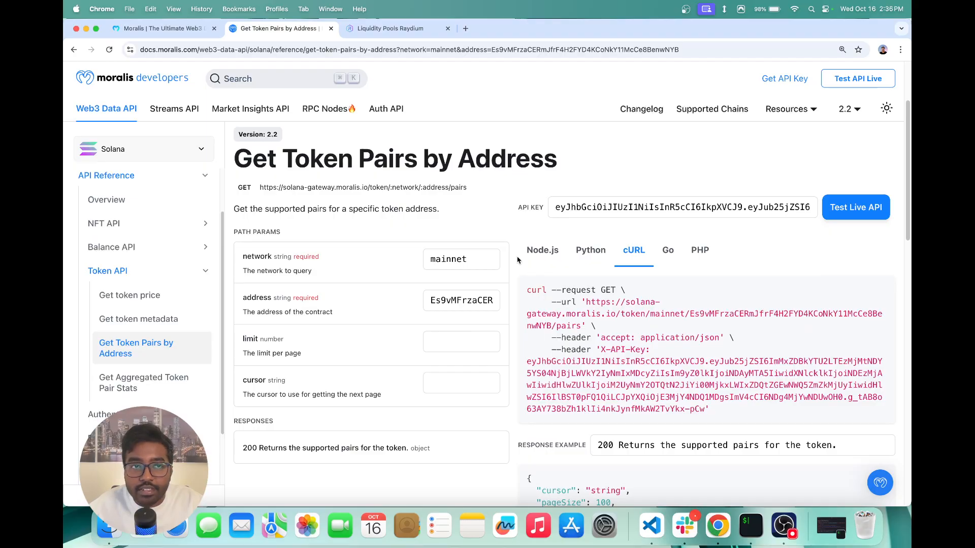
left_click(159, 27)
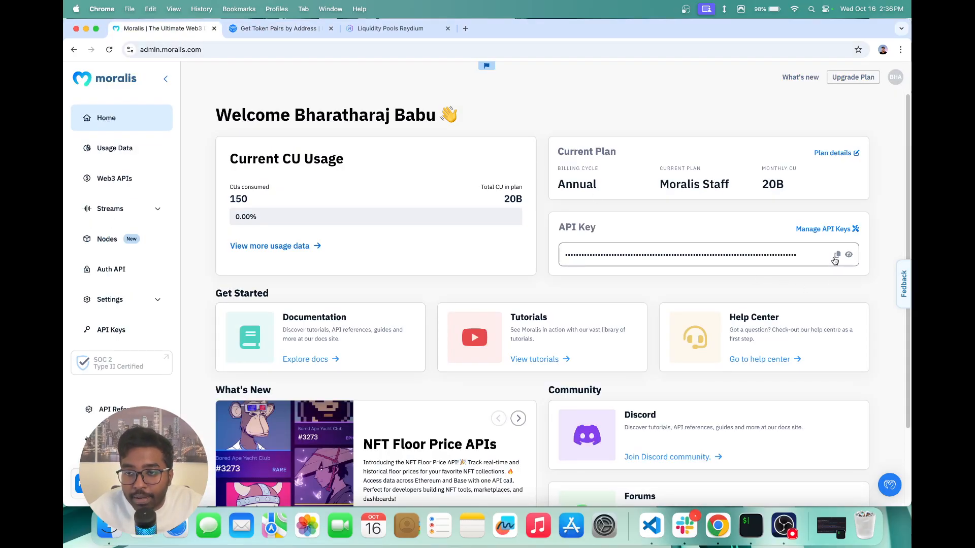
left_click(277, 28)
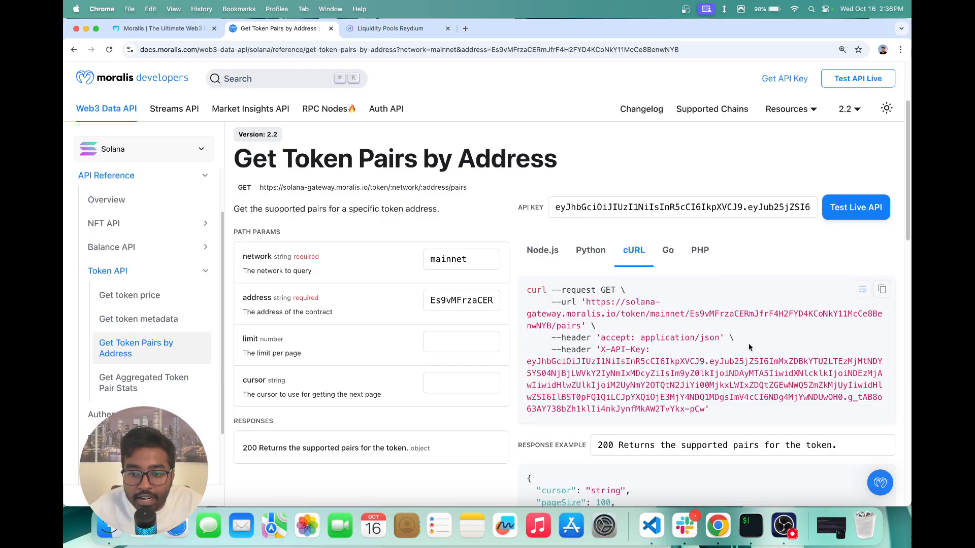
Open a new iTerm2 window and scroll through the token pairs output.
right_click(750, 526)
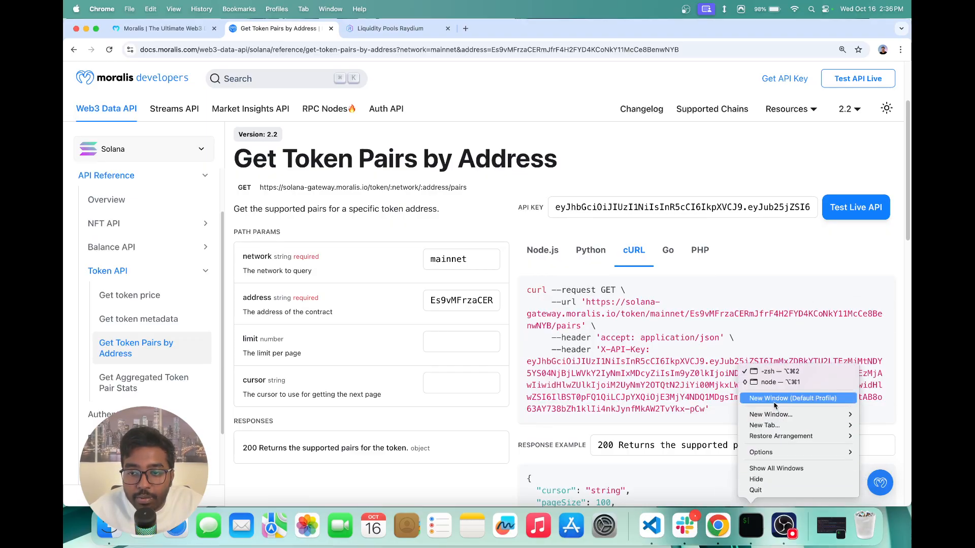
left_click(797, 398)
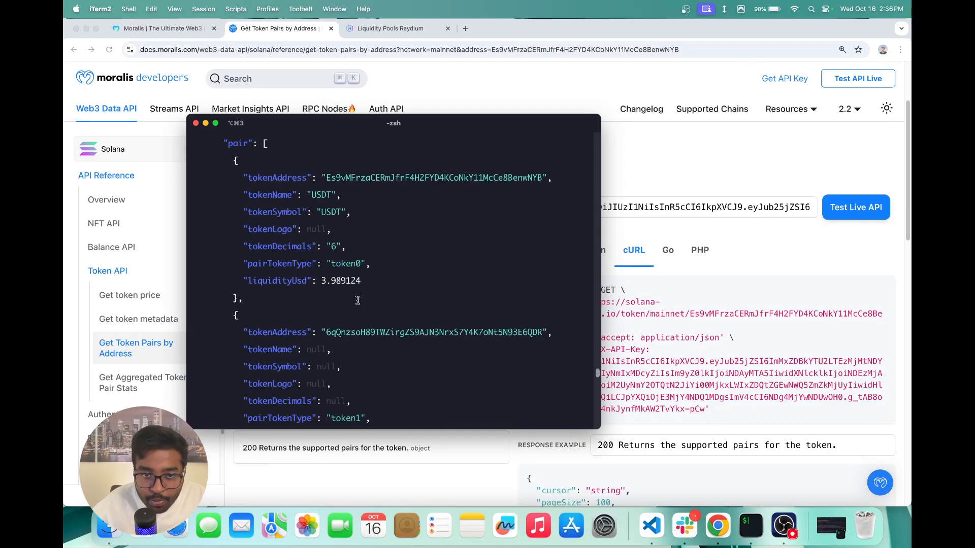
scroll("down", 3)
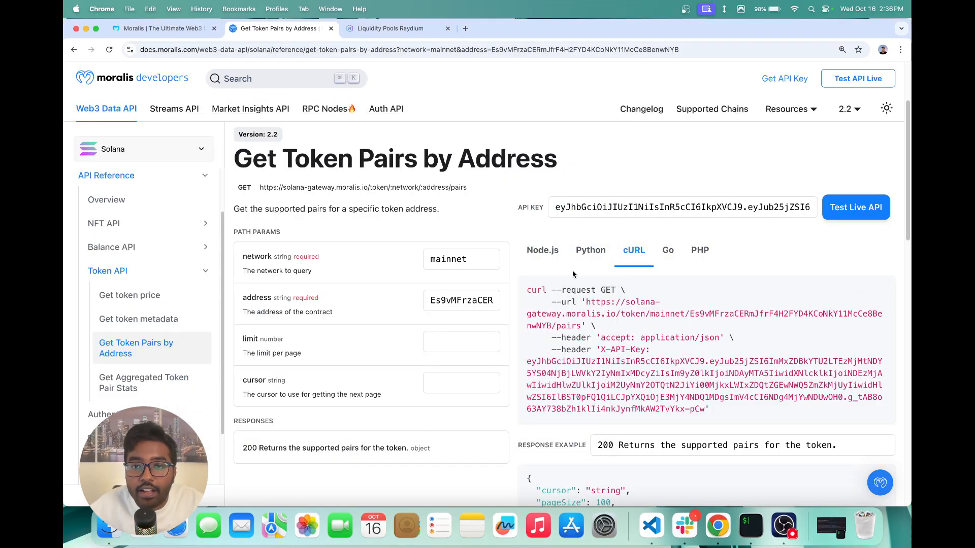
left_click(462, 301)
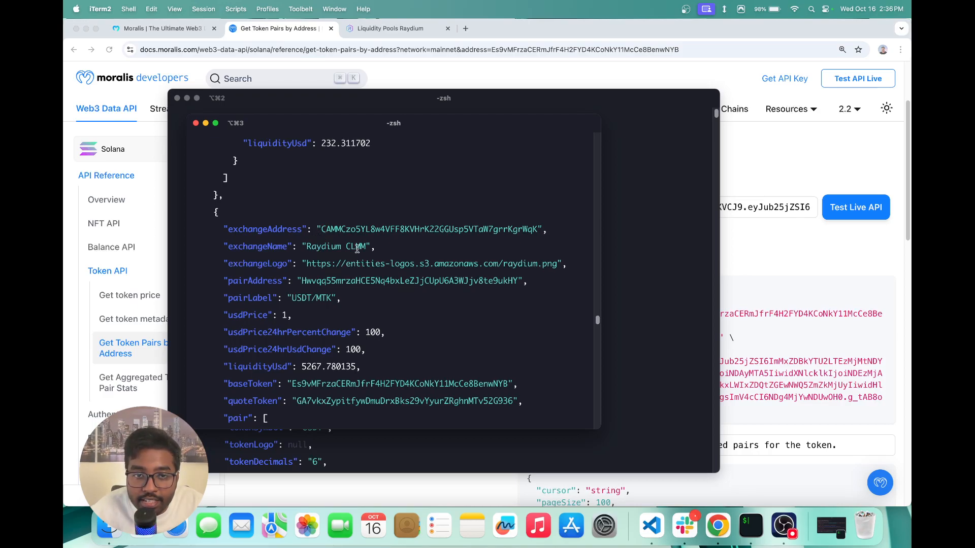
Highlight the USDT/MTK pair's exchange name, usdPrice24hrPercentChange and usdPrice24hrUsdChange fields.
double_click(336, 246)
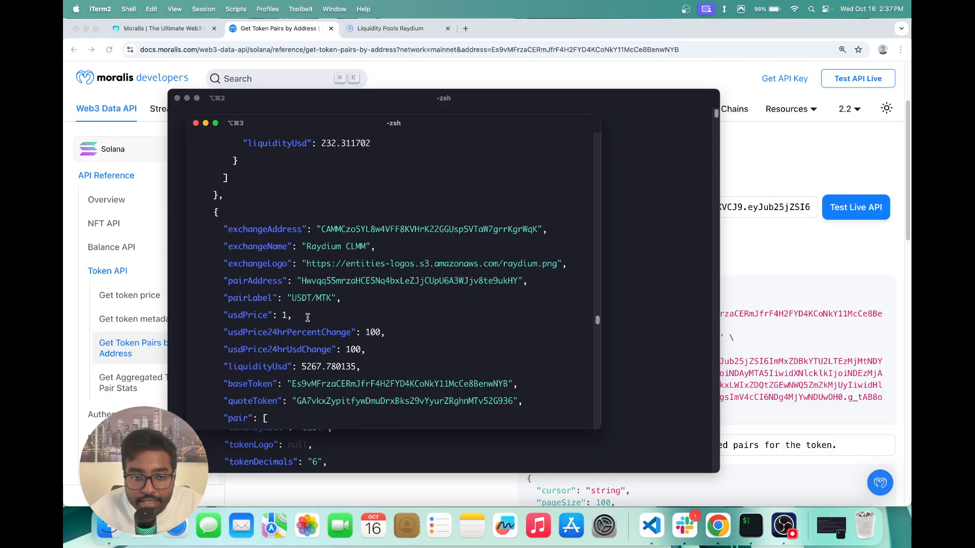
double_click(288, 332)
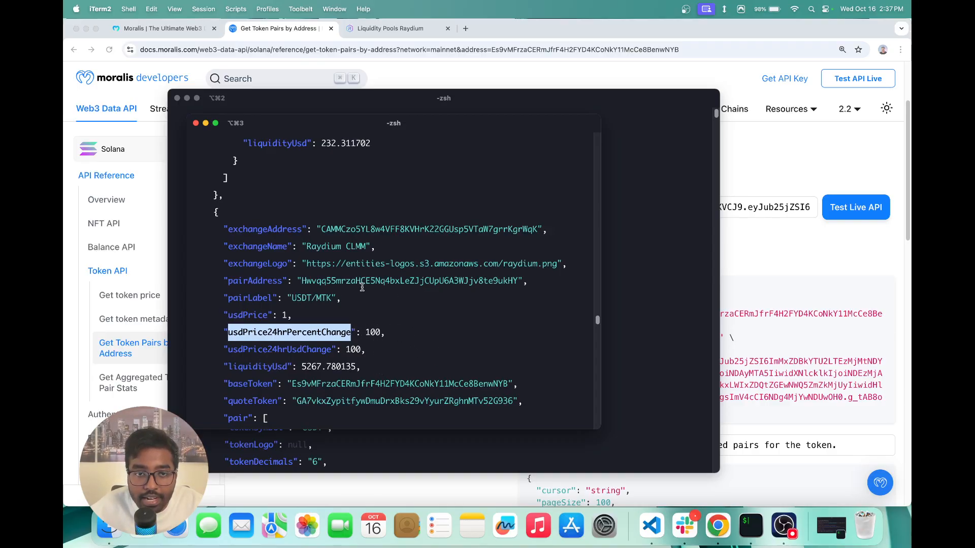
double_click(278, 349)
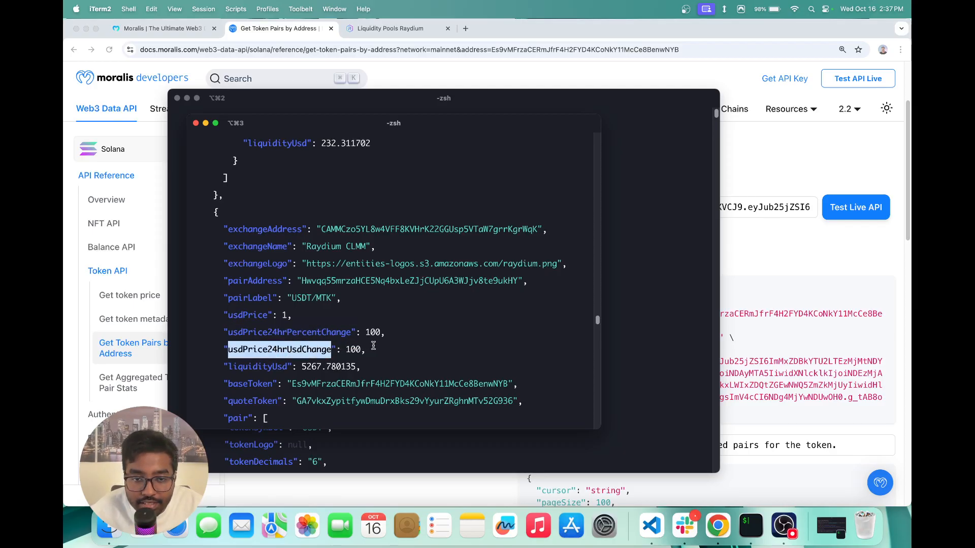
scroll("down", 3)
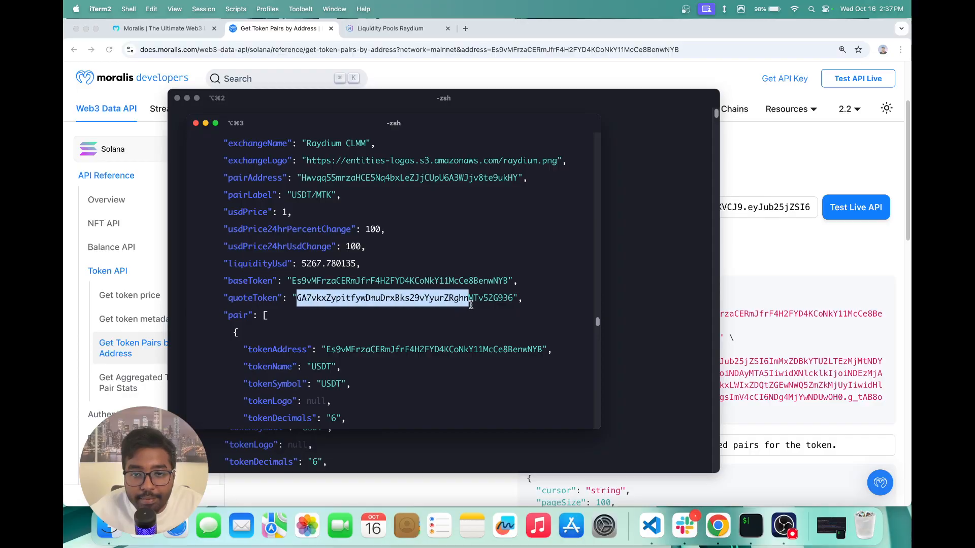
scroll("down", 3)
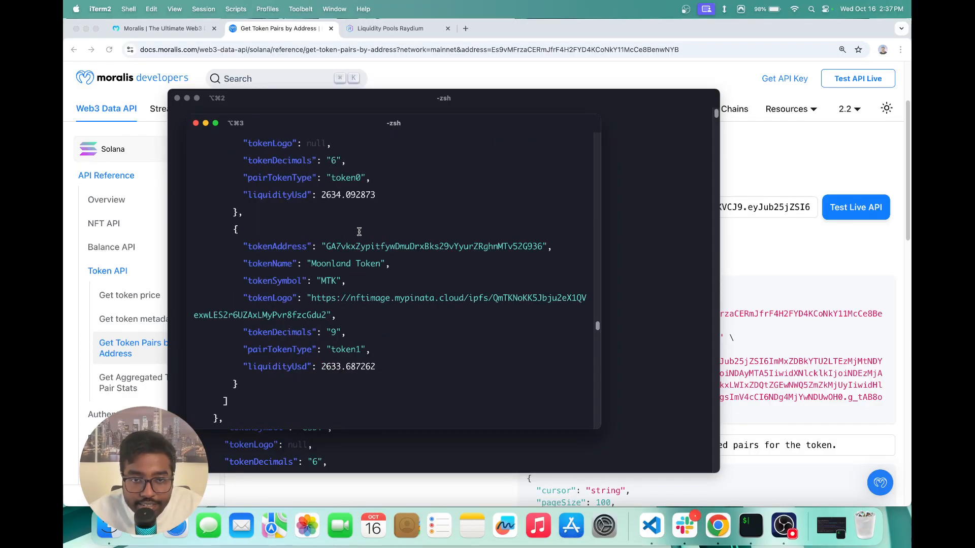
Highlight the Moonland Token address and MTK logo link, then scroll further down.
left_click_drag(328, 246, 463, 247)
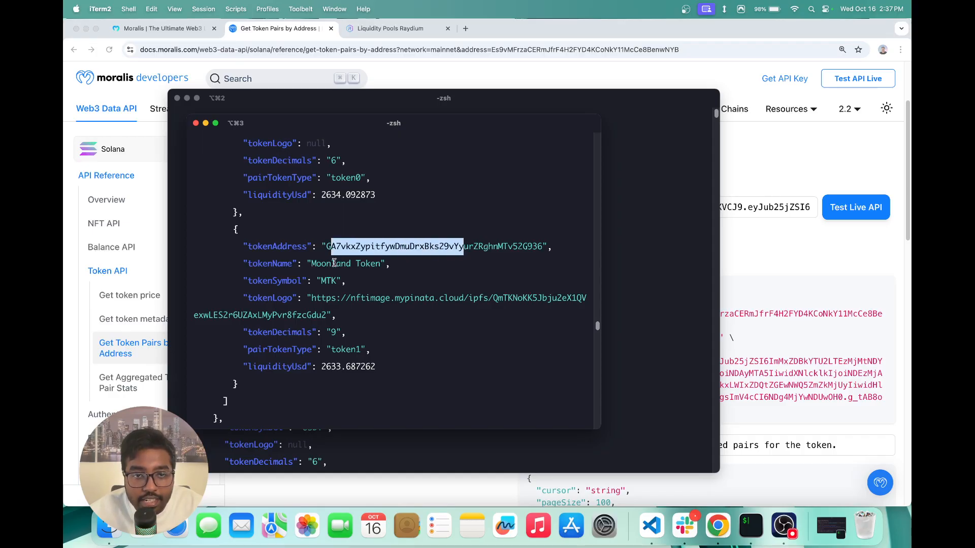
double_click(329, 280)
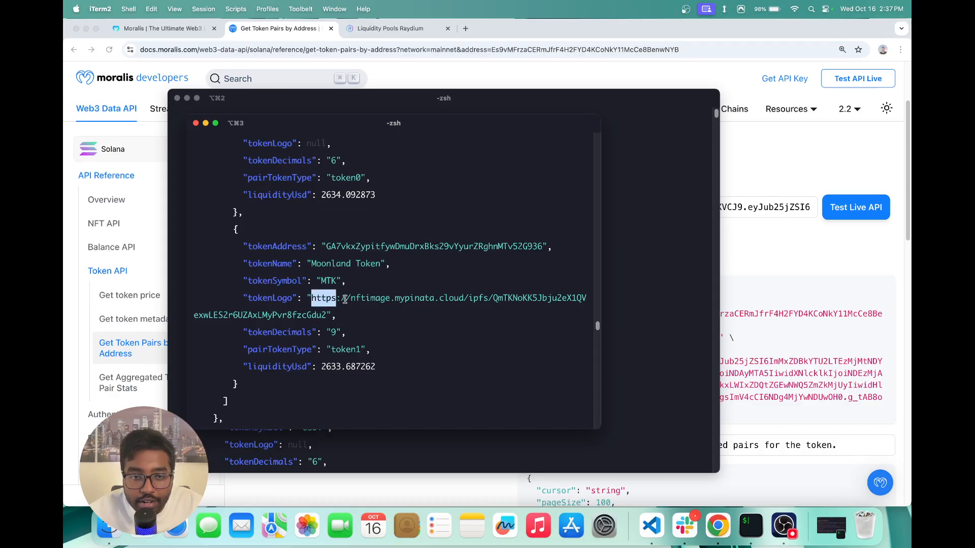
left_click_drag(311, 298, 472, 298)
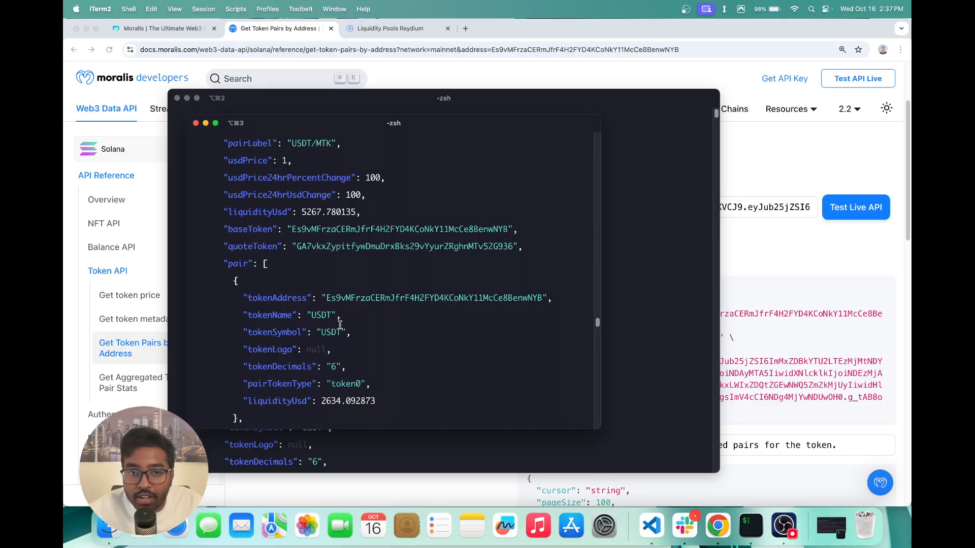
scroll("down", 3)
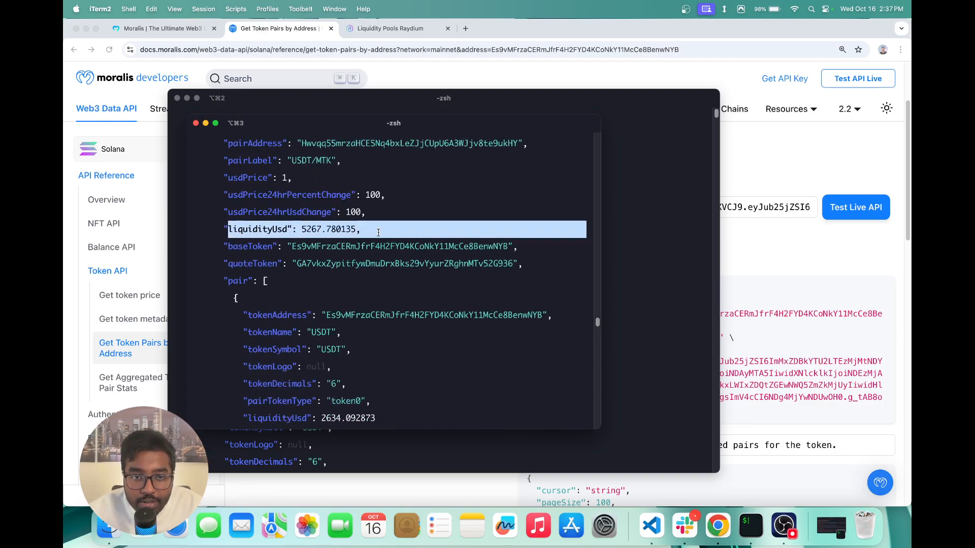
scroll("down", 3)
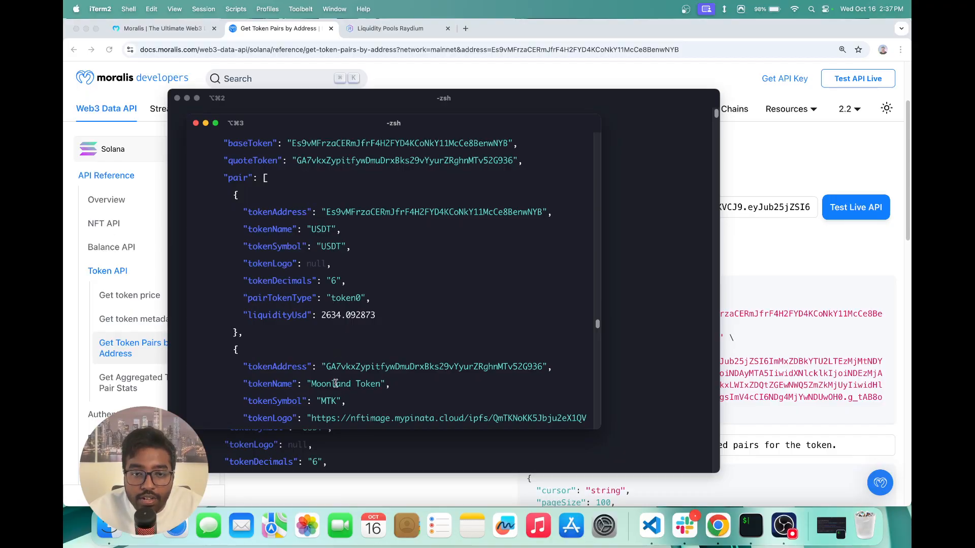
scroll("down", 3)
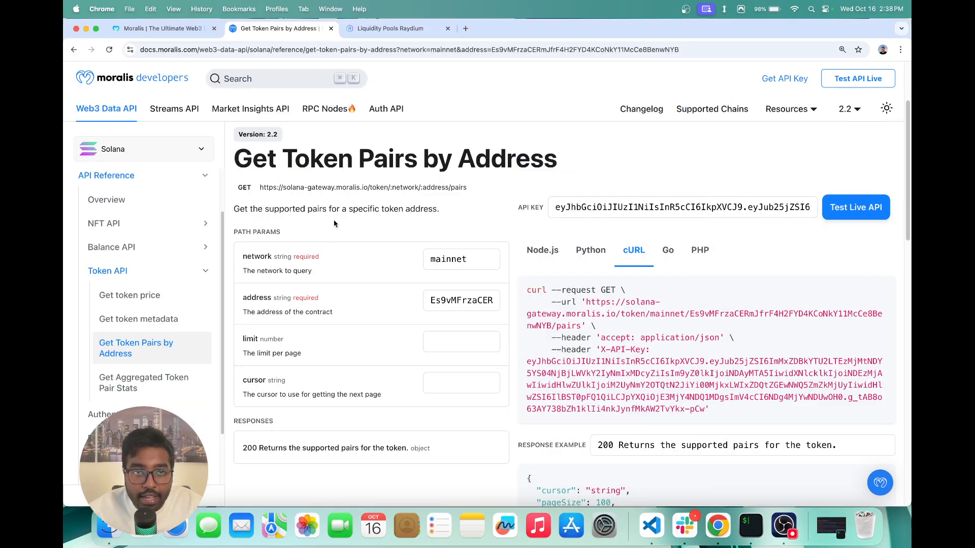
View the SOL-USDT pool's volume and liquidity charts on Raydium, then return to iTerm2.
left_click(390, 28)
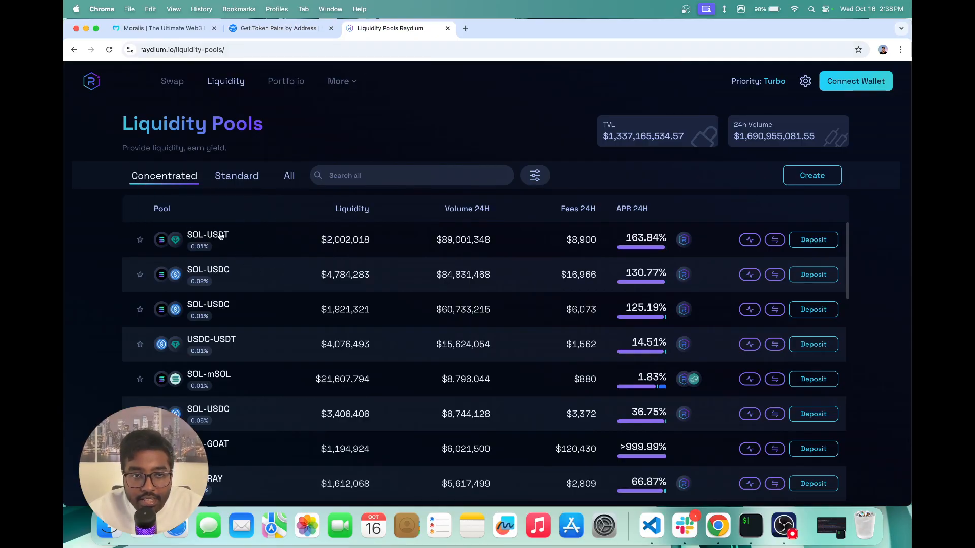
mouse_move(227, 237)
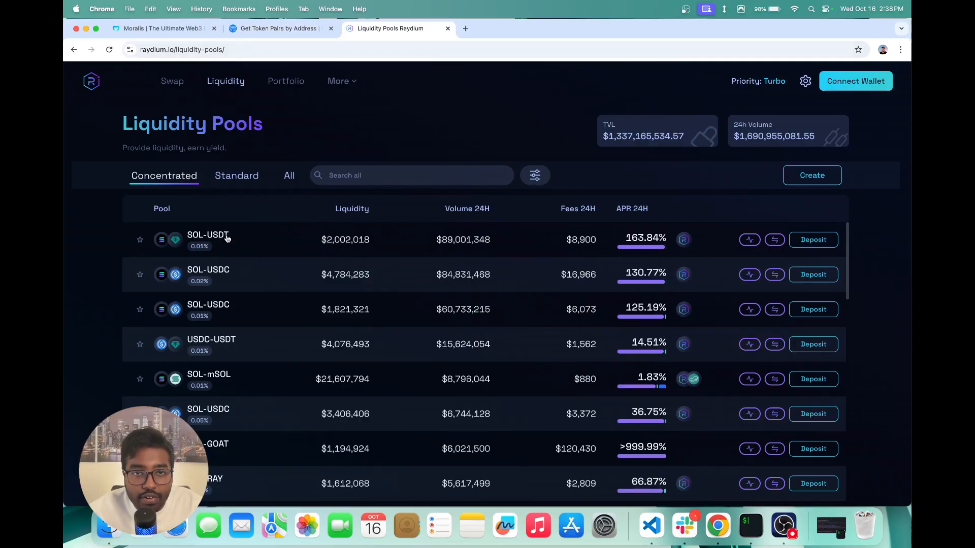
mouse_move(750, 239)
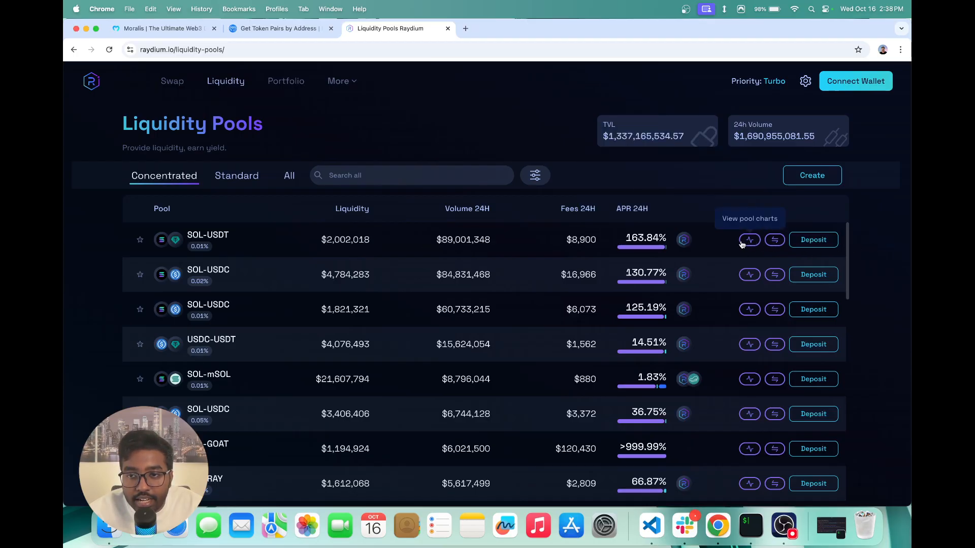
left_click(750, 239)
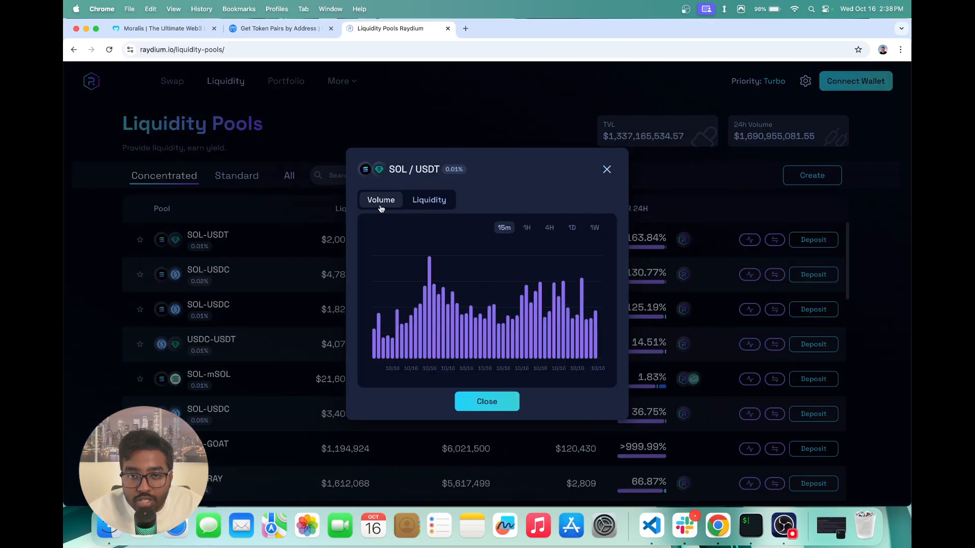
left_click(429, 200)
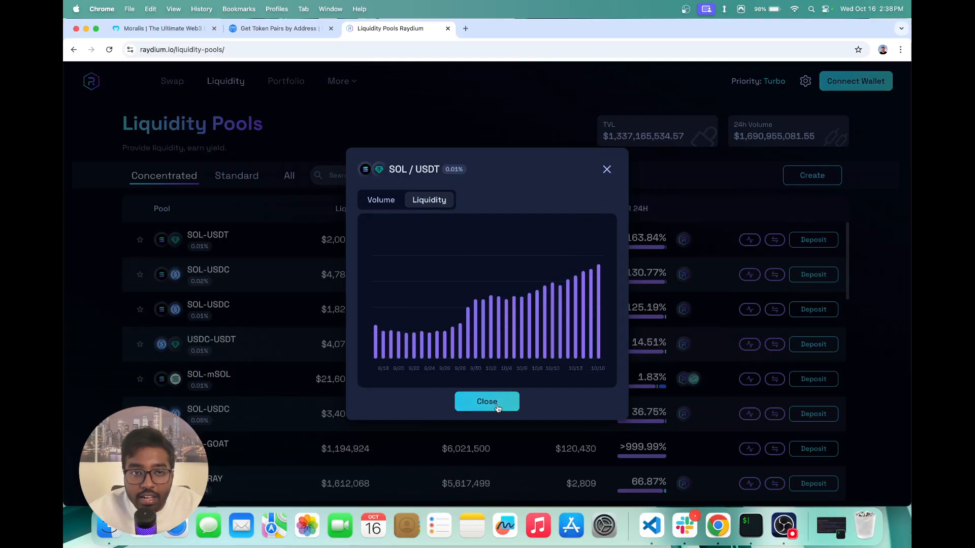
left_click(487, 402)
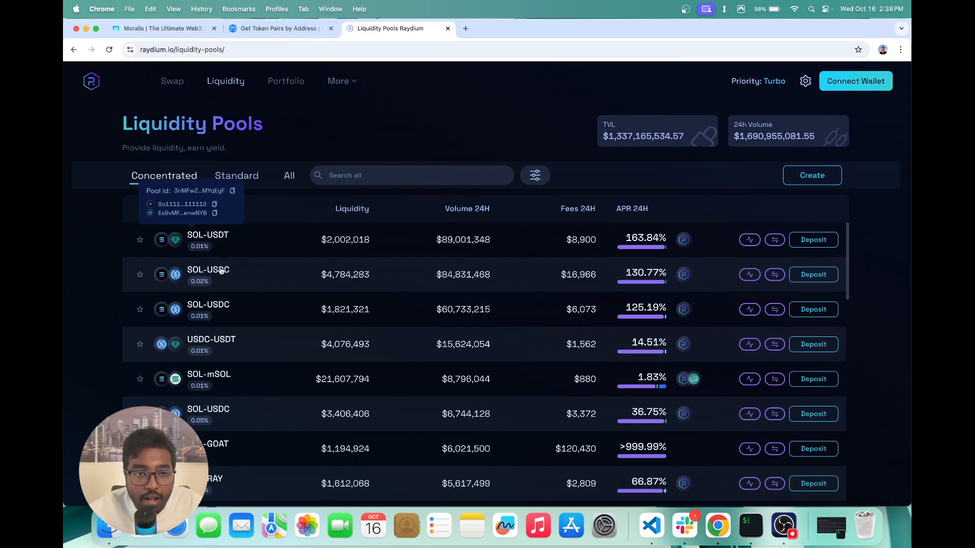
left_click(279, 28)
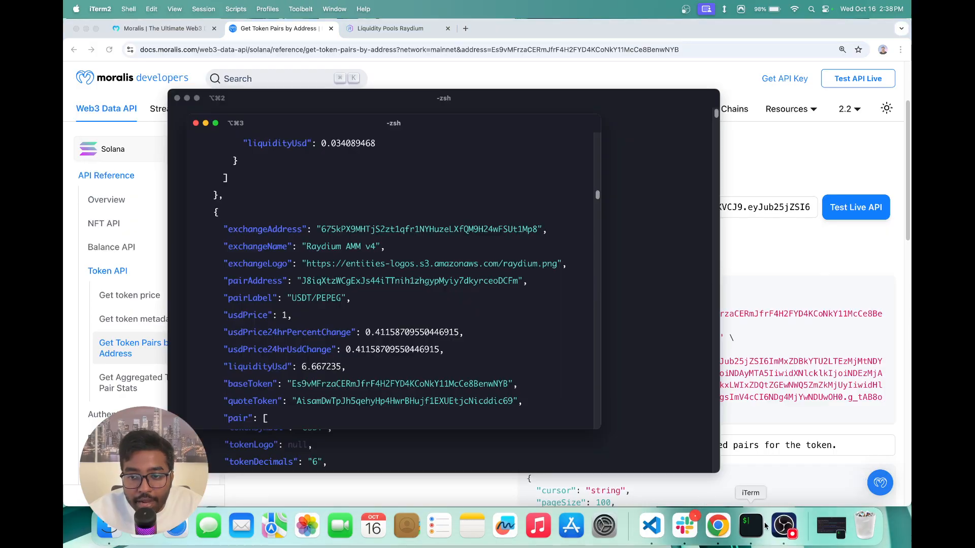
Scroll the iTerm2 output down to the USDT/PEPEG pair.
scroll("down", 3)
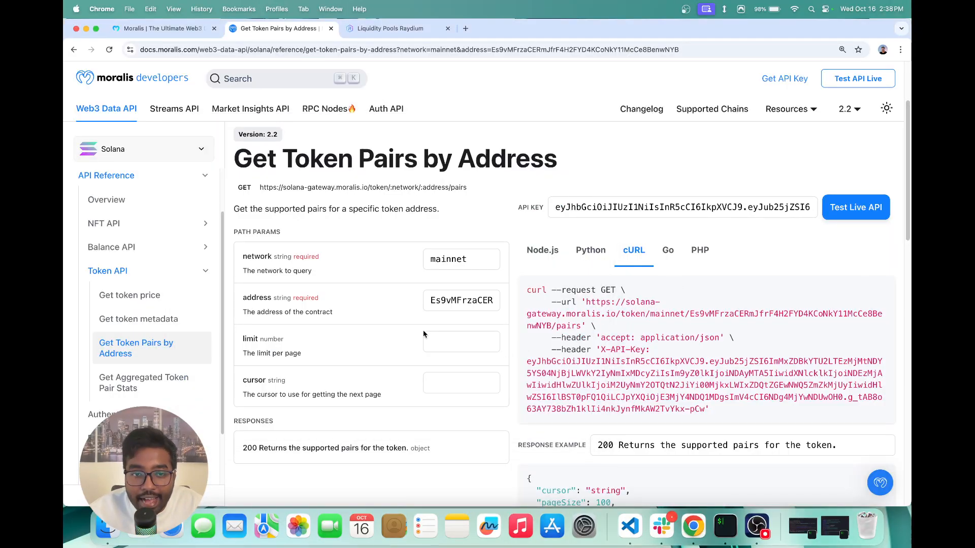
Open Get Aggregated Token Pair Stats and copy the USDT address from Raydium's pools list.
left_click(144, 382)
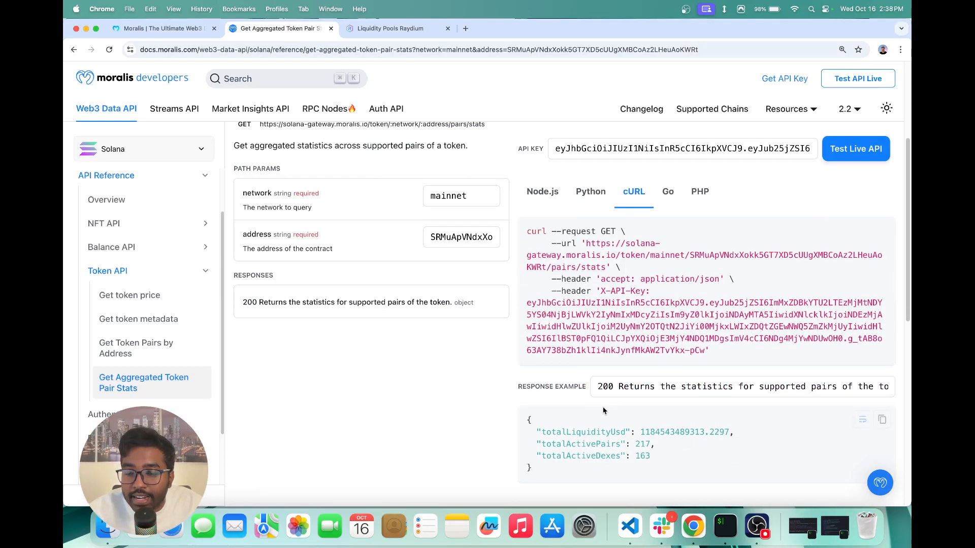
mouse_move(596, 435)
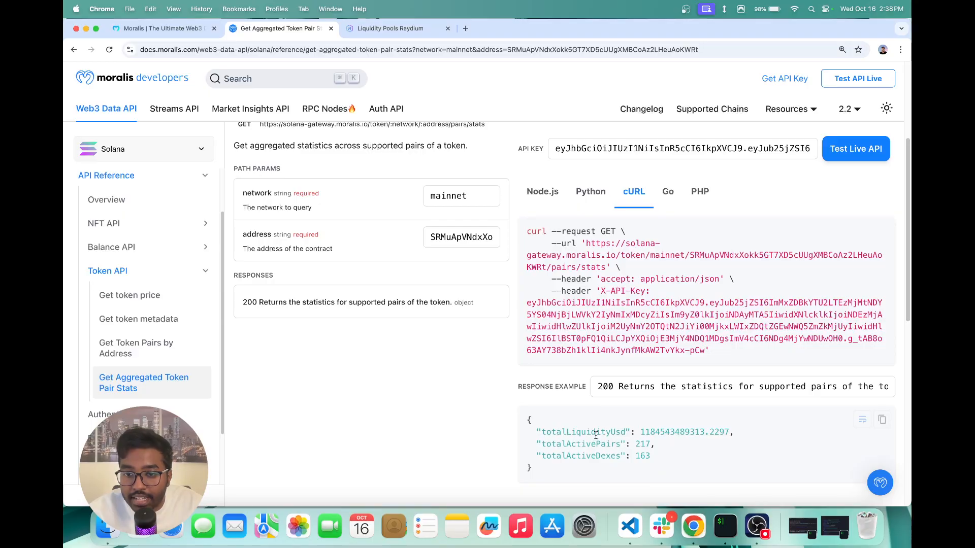
left_click(396, 29)
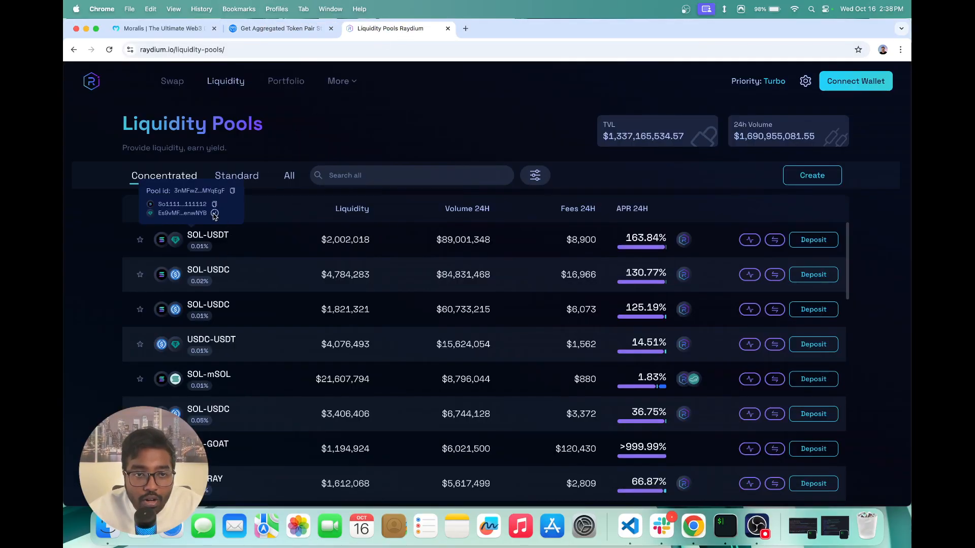
left_click(280, 28)
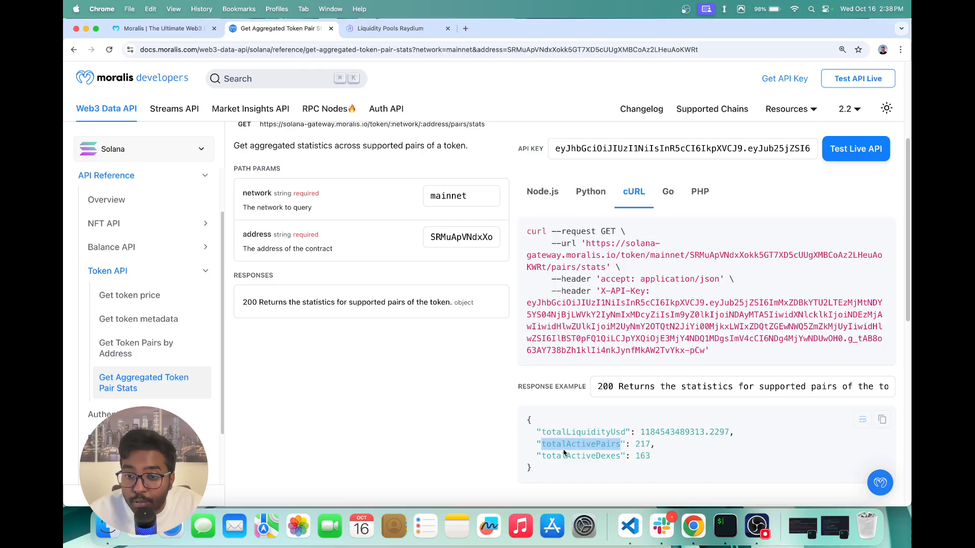
mouse_move(566, 458)
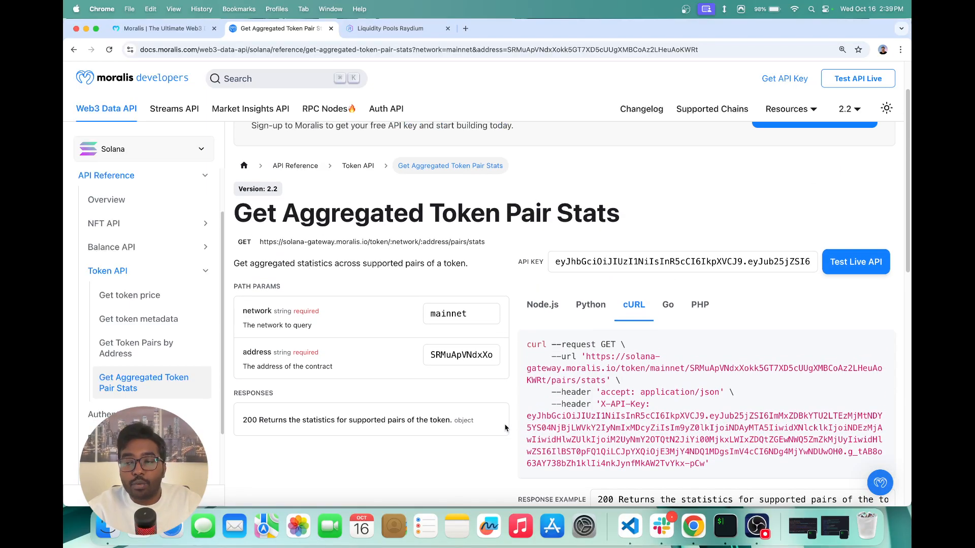
scroll("down", 3)
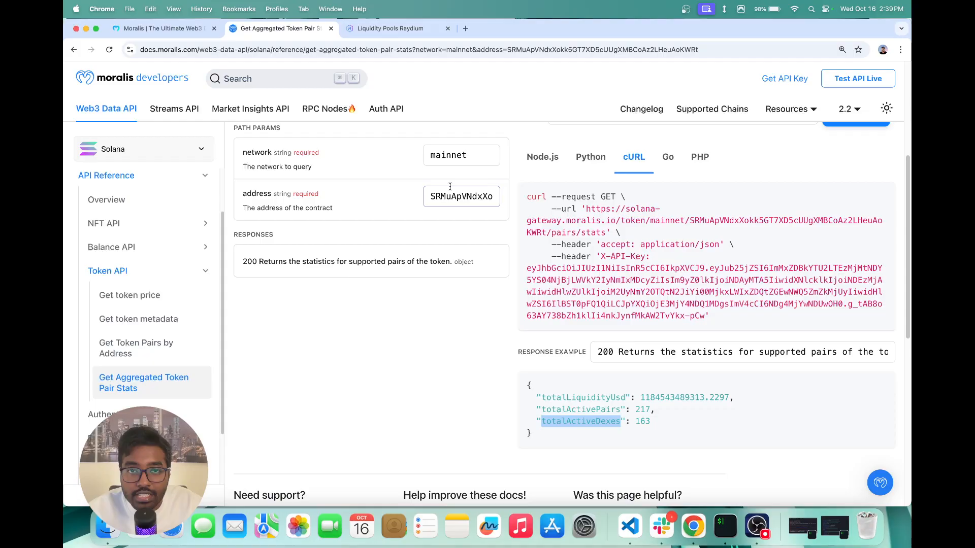
left_click(390, 28)
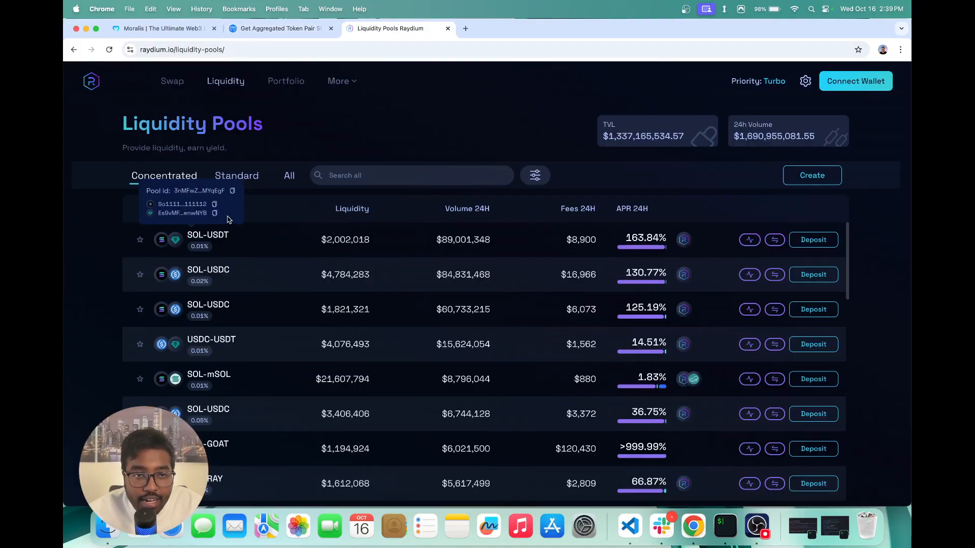
left_click(280, 28)
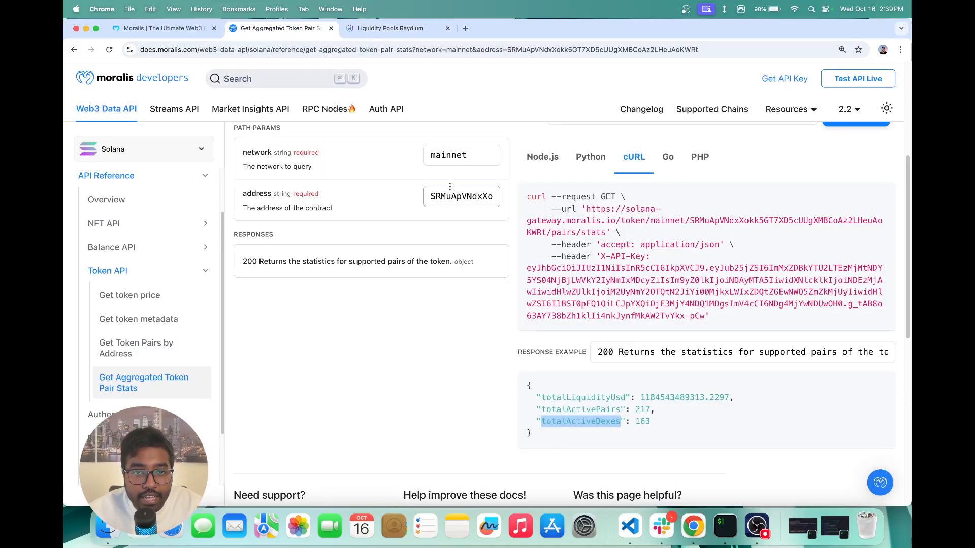
type("Es9vMFrzaCERmJfrF4H2FYD4KCoNkY11McCe8BenwNYB")
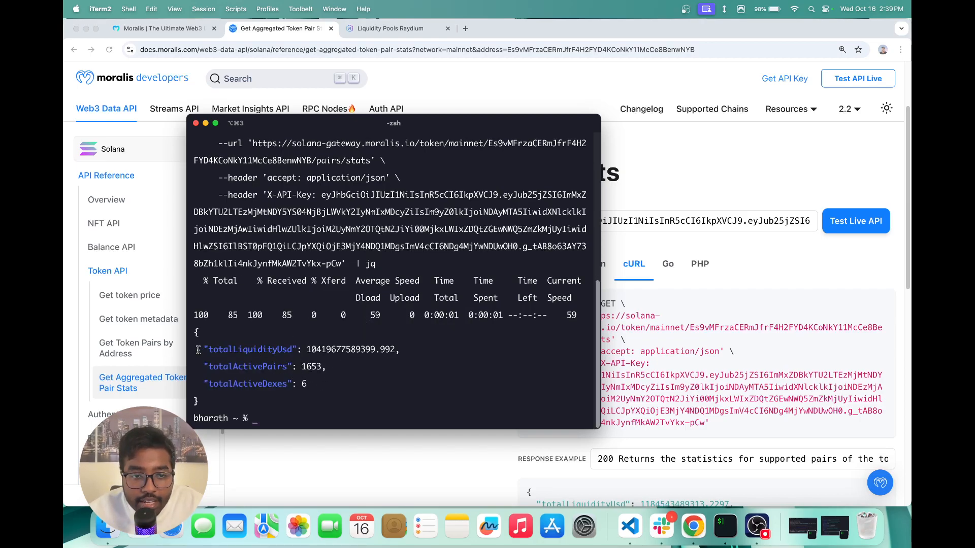
mouse_move(405, 357)
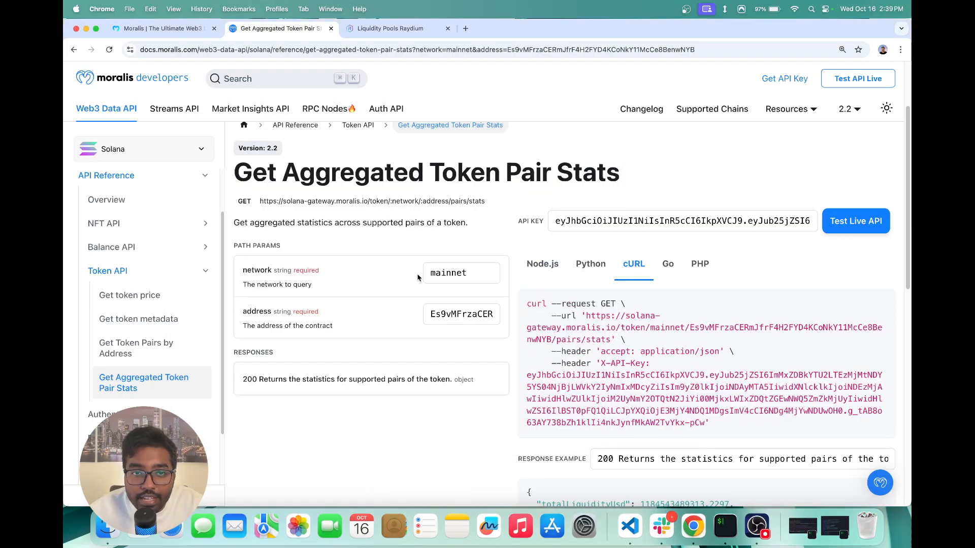
left_click(136, 348)
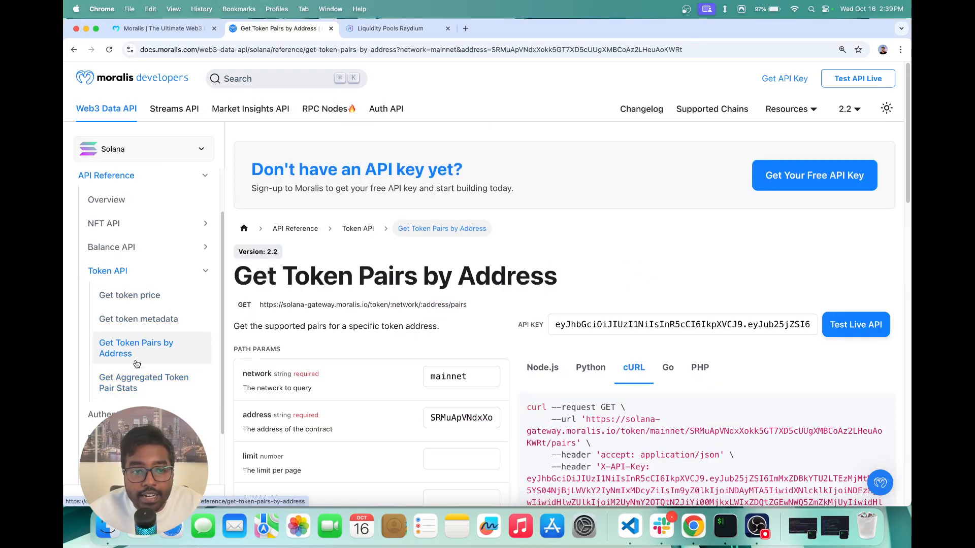
left_click(143, 383)
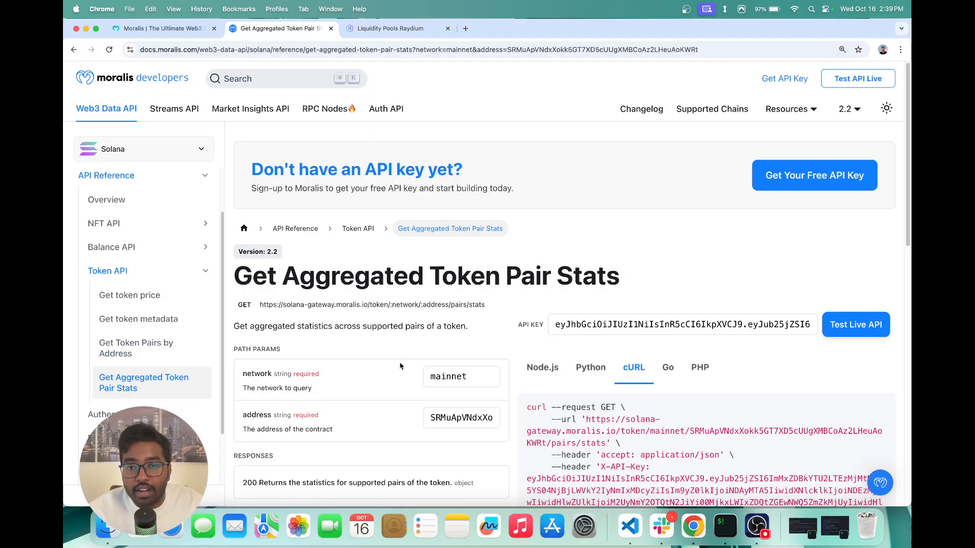